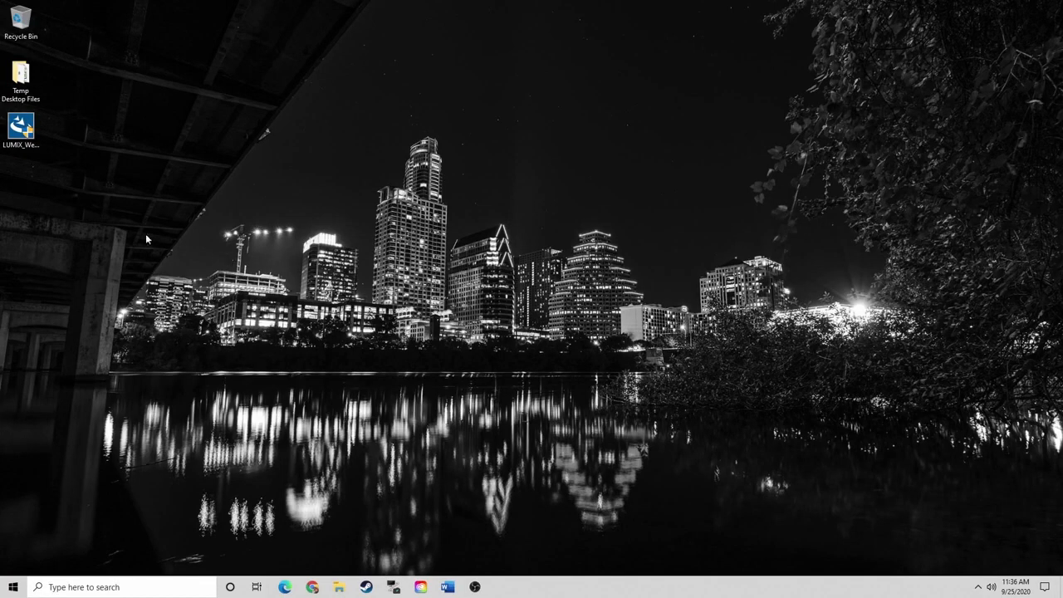
Run the LUMIX Webcam Software installer from the desktop and finish with 'restart my computer now'.
click(20, 130)
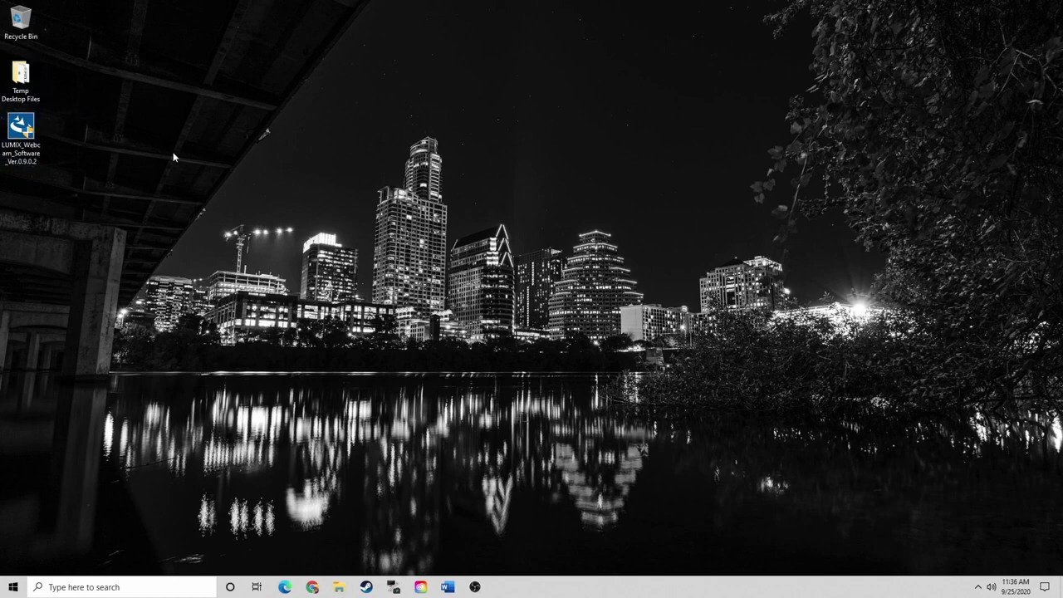
mouse_move(145, 149)
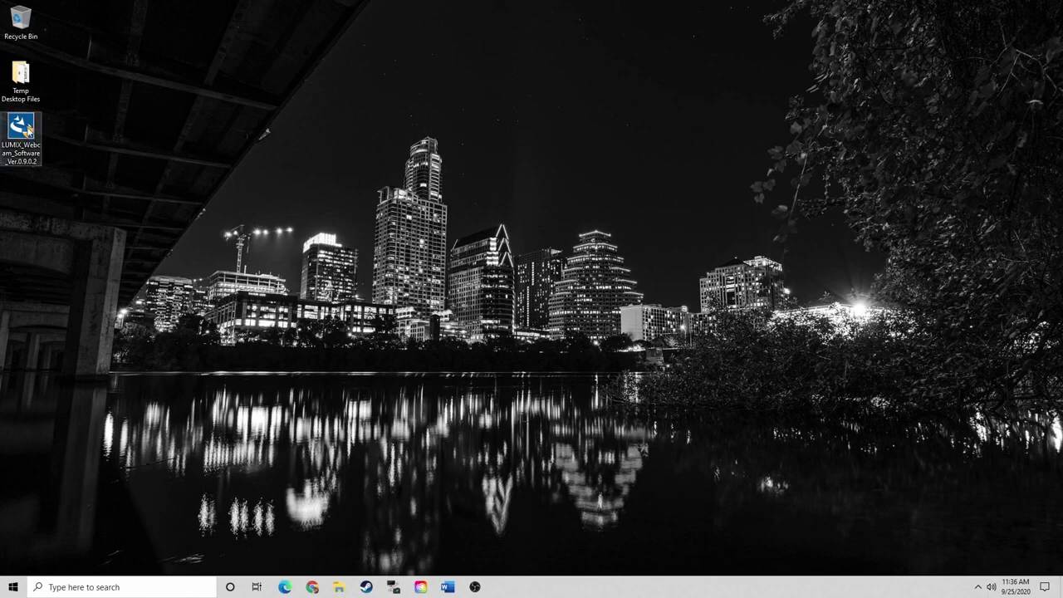
double_click(20, 133)
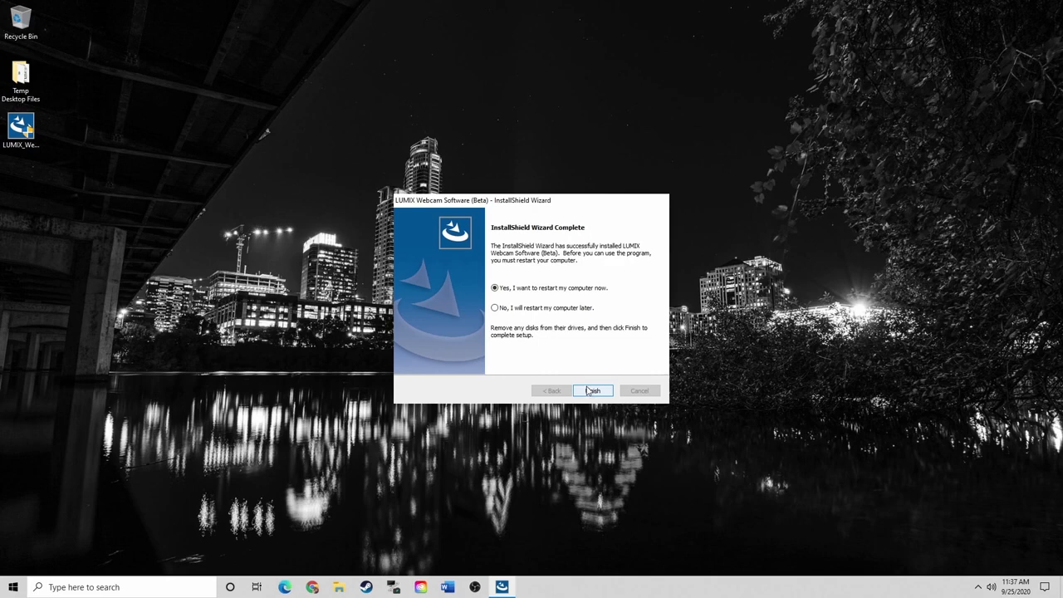
click(594, 390)
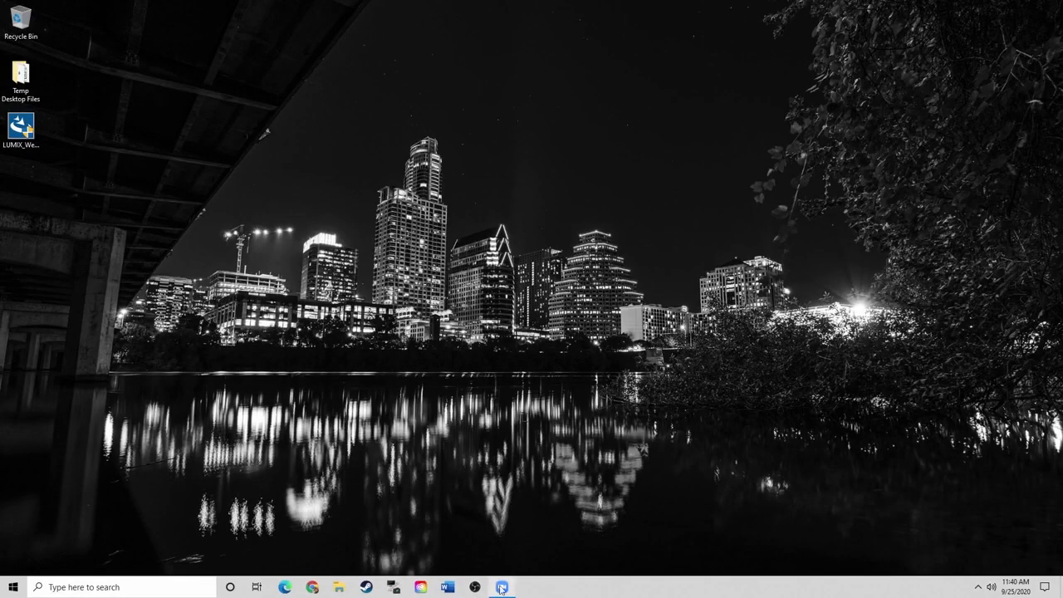
Launch Zoom and show Settings > Video with LUMIX Webcam Software as the camera.
click(502, 588)
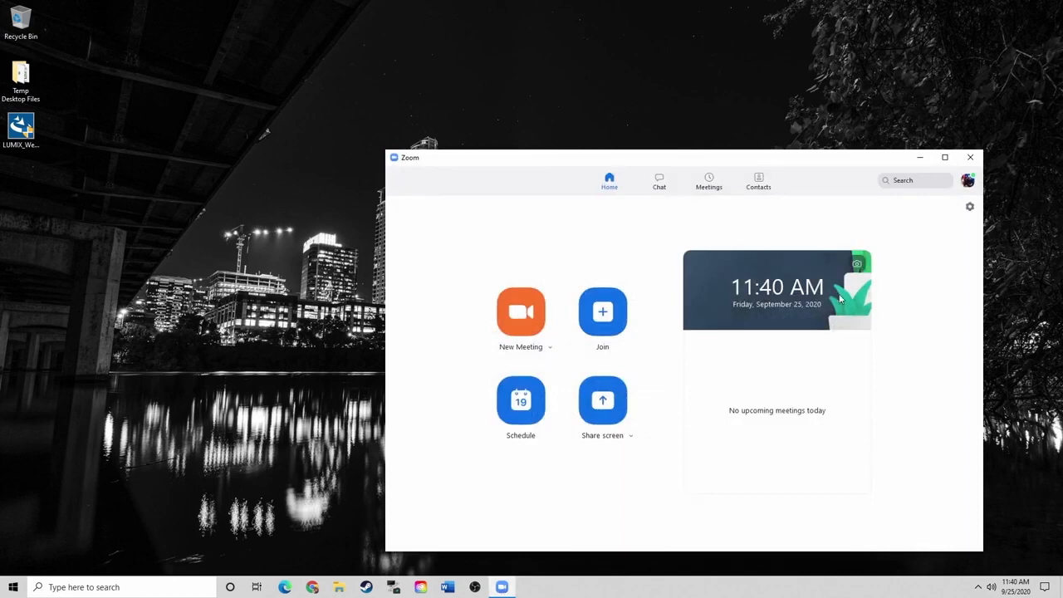
mouse_move(967, 180)
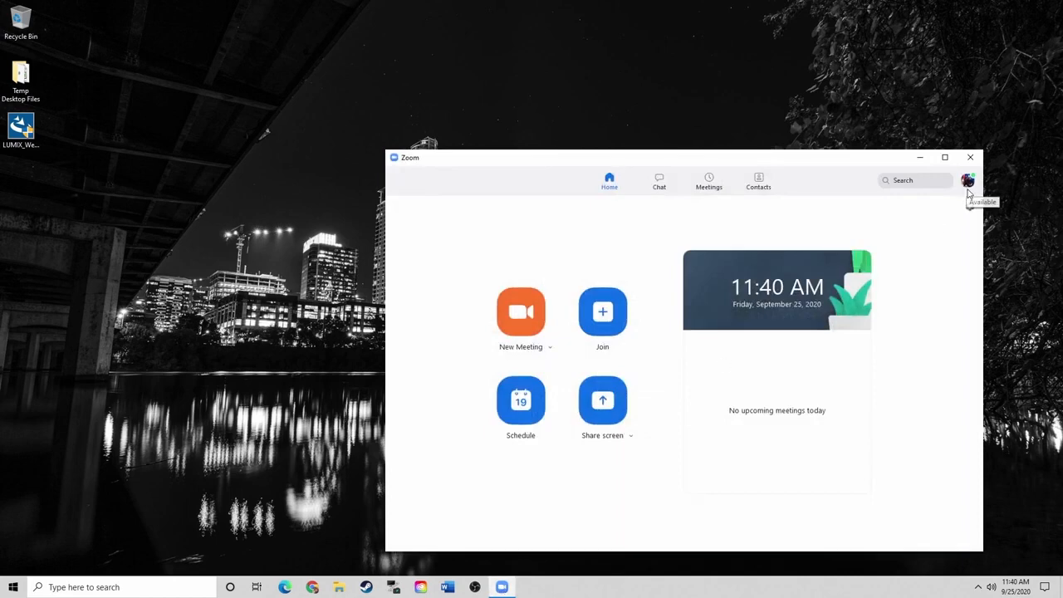
click(967, 180)
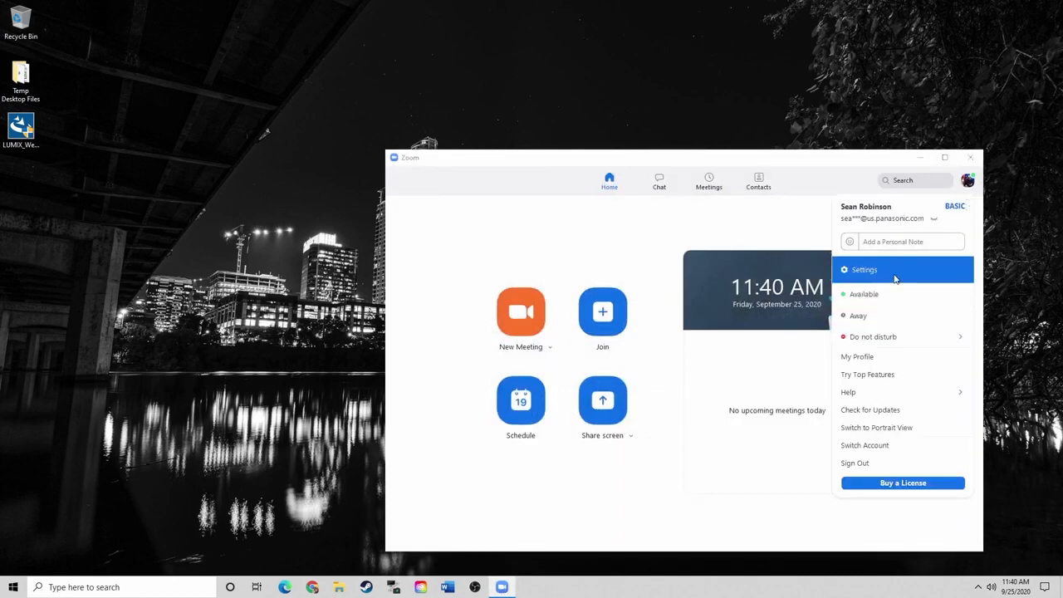
click(864, 269)
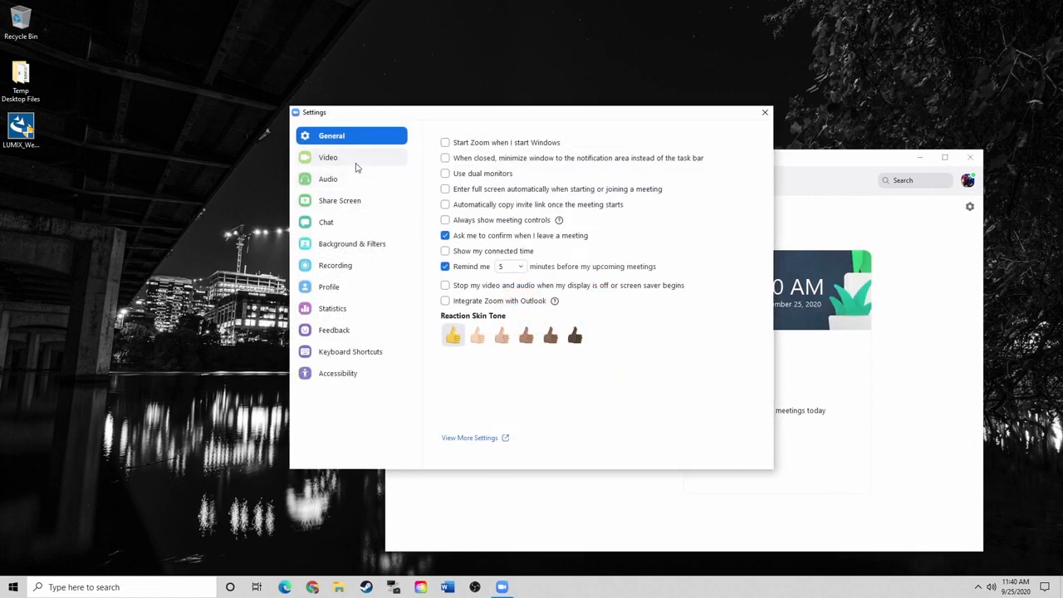
click(329, 156)
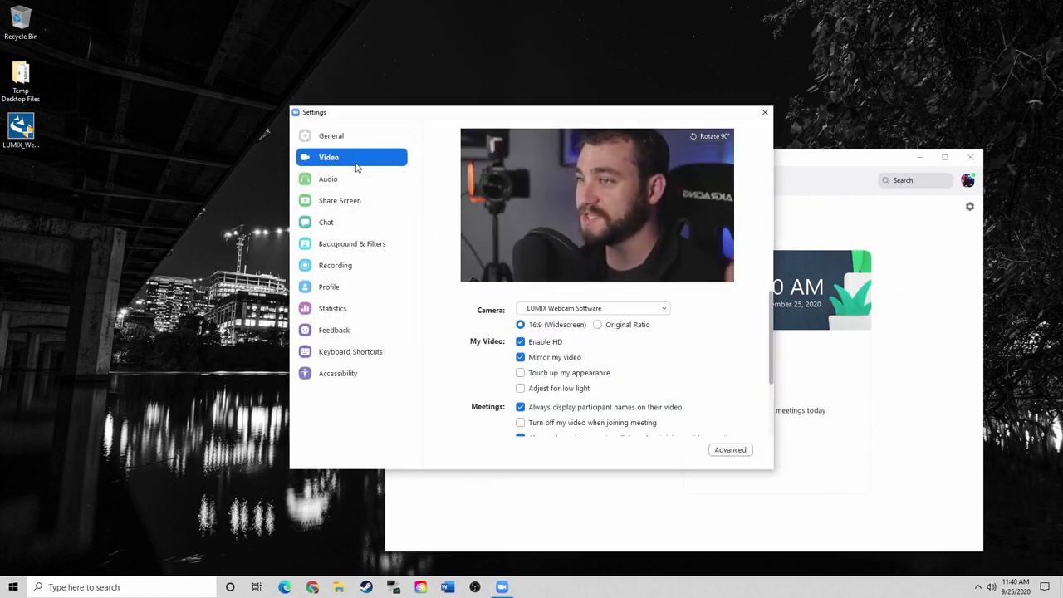